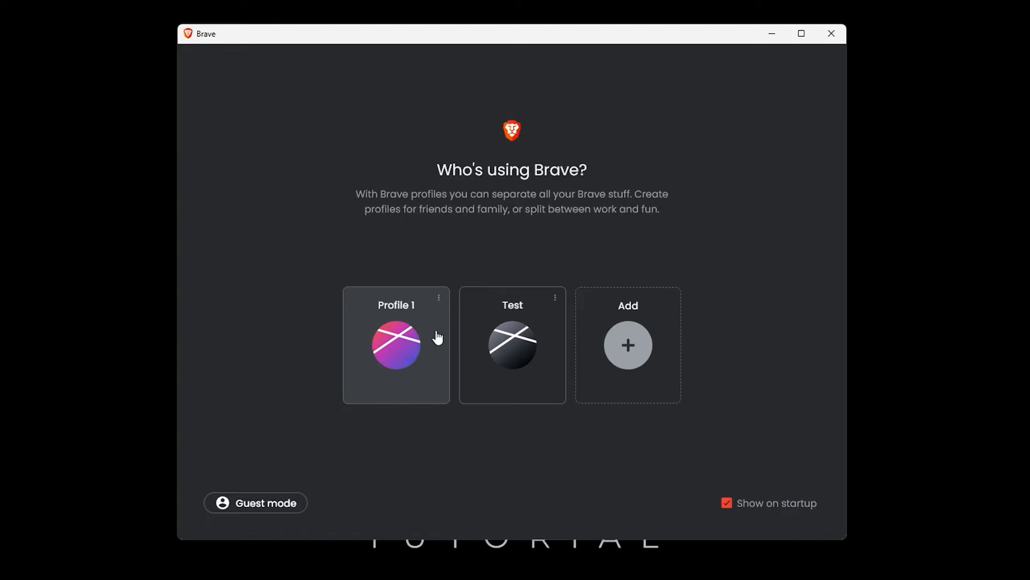
Pick the Profile 1 card on the 'Who's using Brave?' screen.
left_click(396, 344)
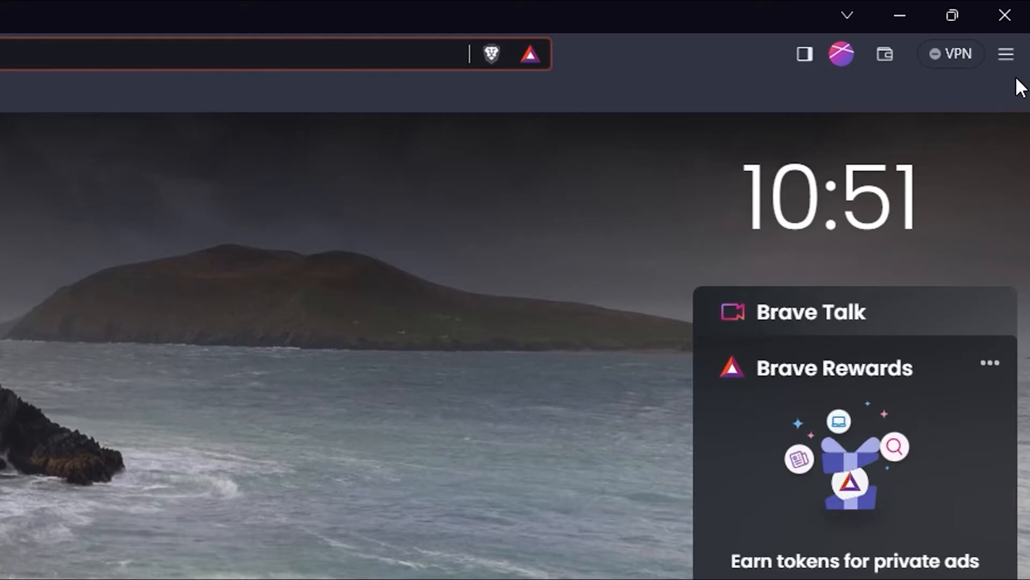
mouse_move(1005, 53)
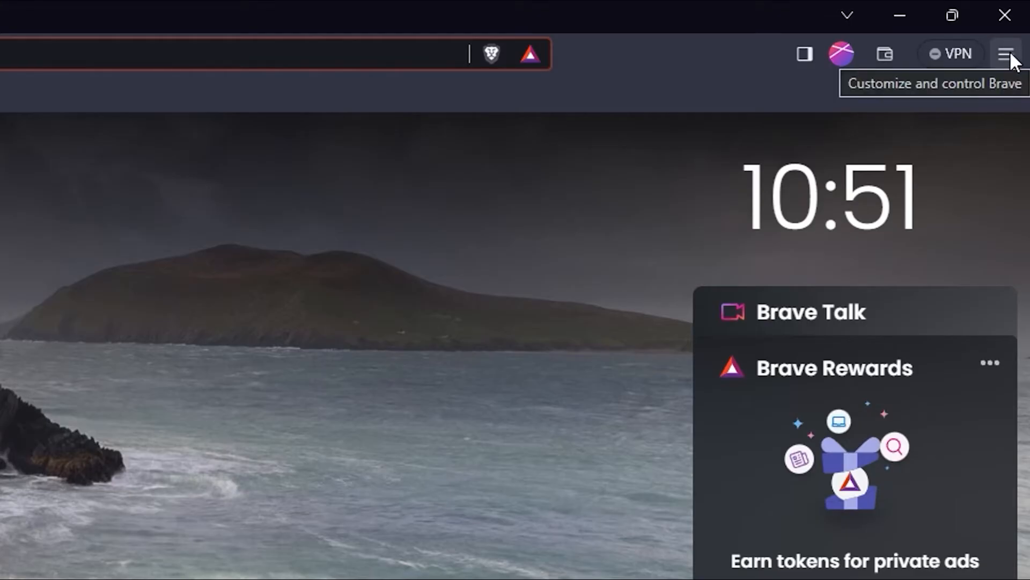
Go to Settings > Privacy and security via the Brave main menu.
left_click(1006, 53)
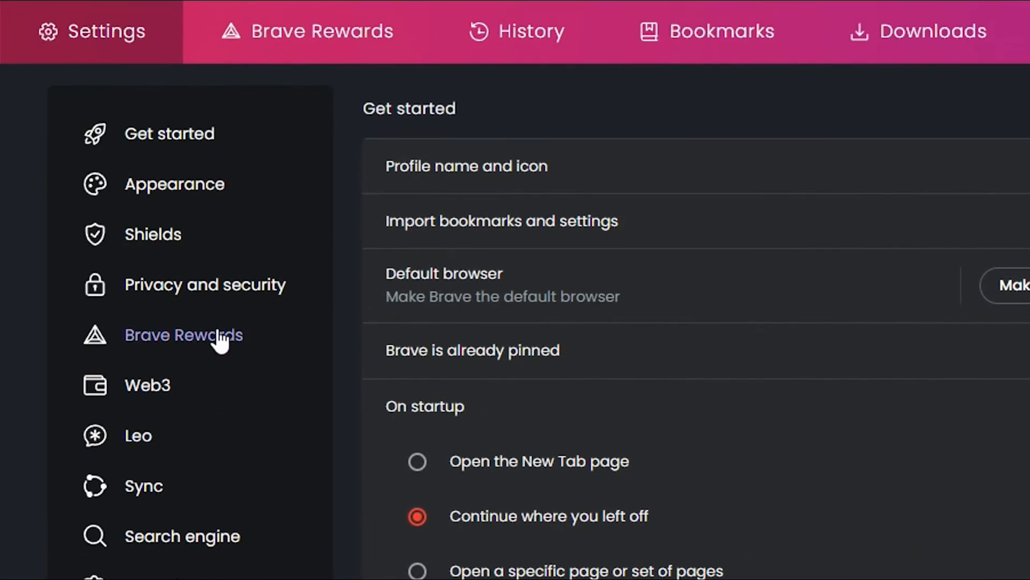
left_click(205, 284)
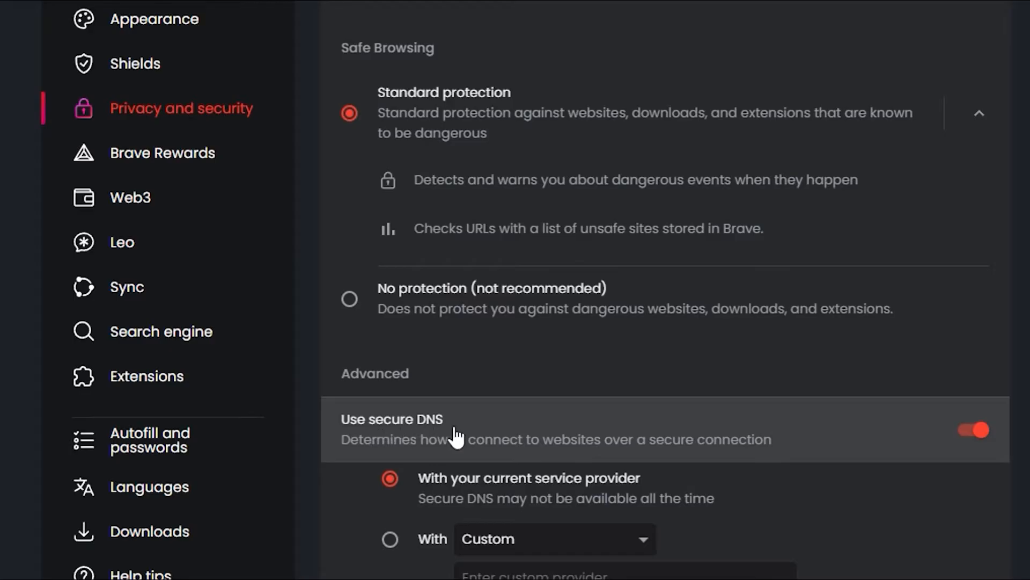
mouse_move(500, 504)
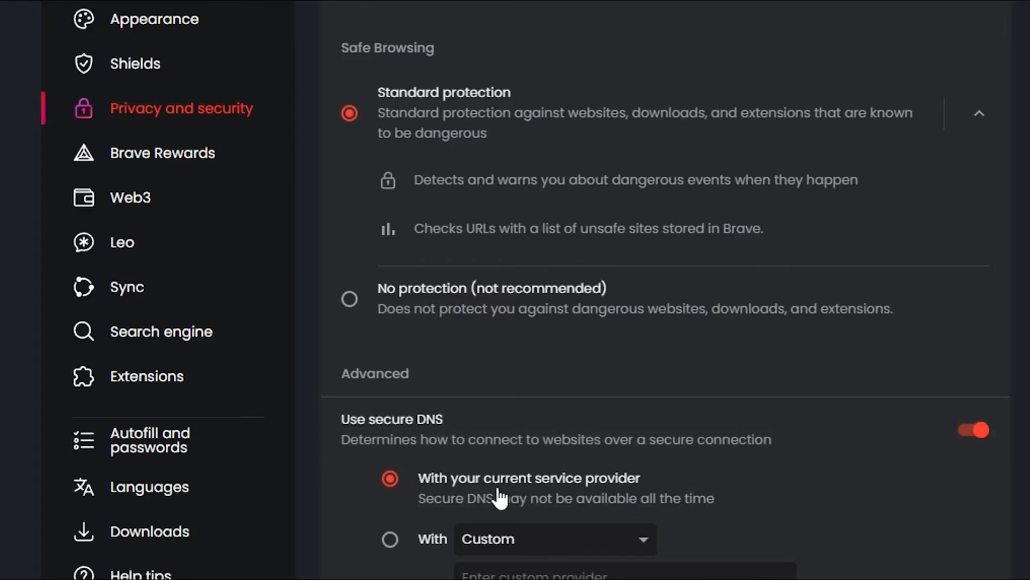
mouse_move(563, 504)
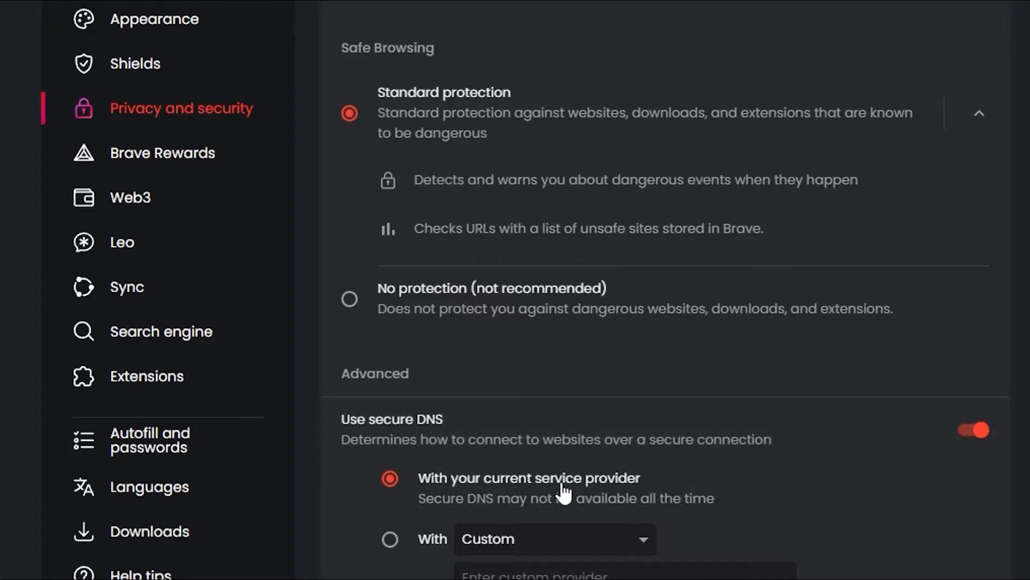
Under Use secure DNS, select the 'With' custom provider option.
scroll("down", 3)
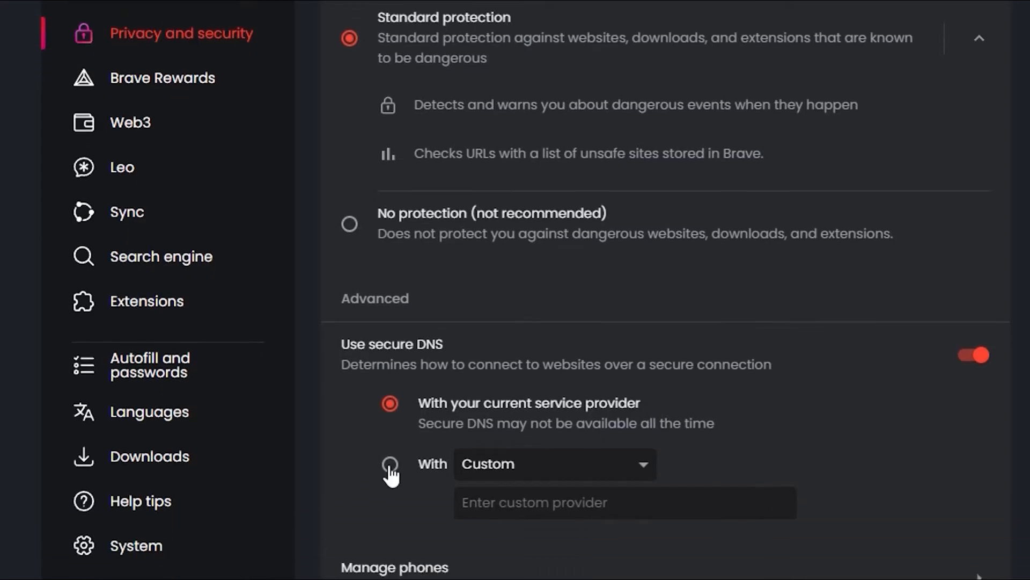
left_click(389, 465)
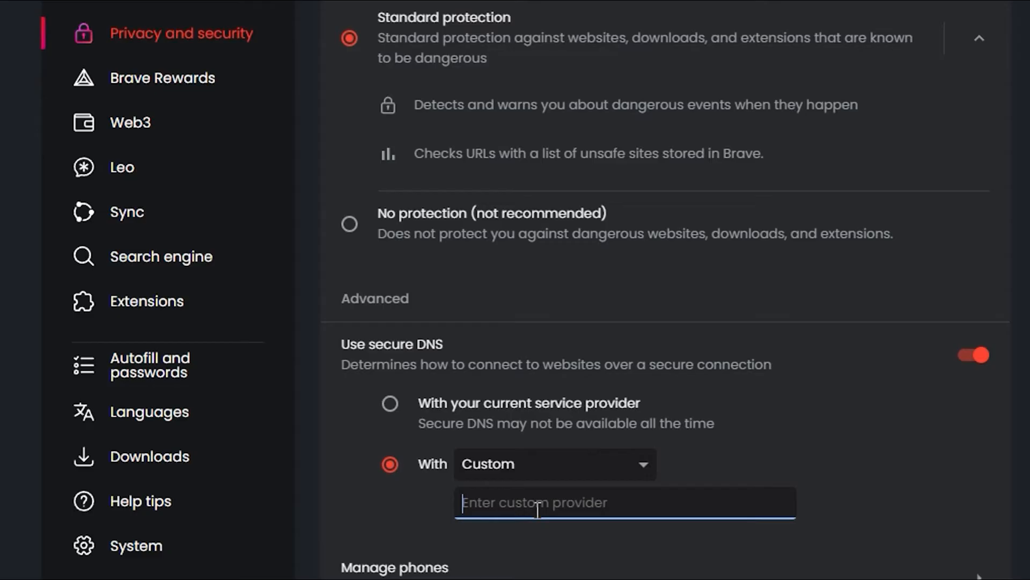
Choose OpenDNS from the secure DNS provider list, after briefly selecting Google (Public DNS).
left_click(555, 464)
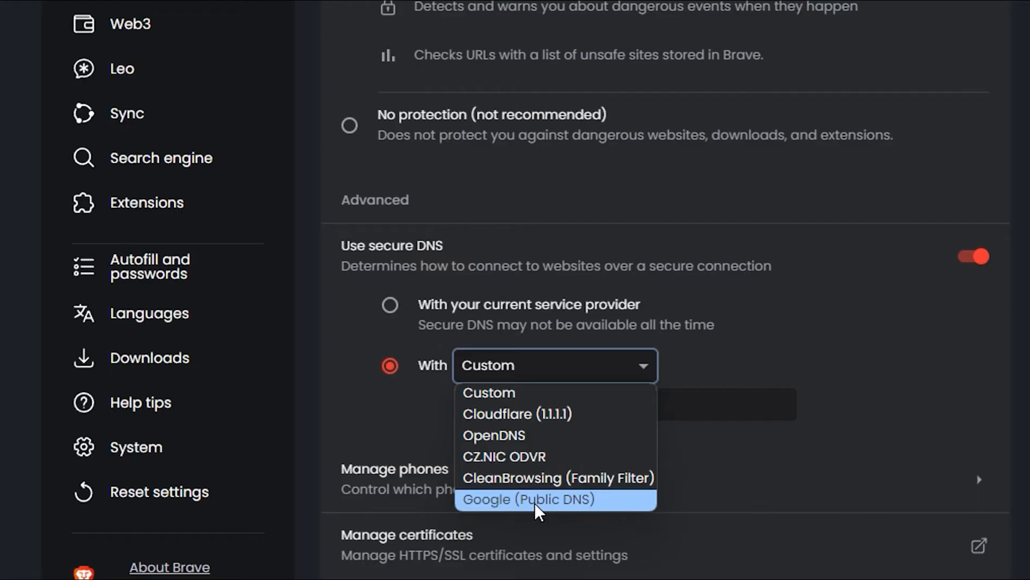
mouse_move(527, 423)
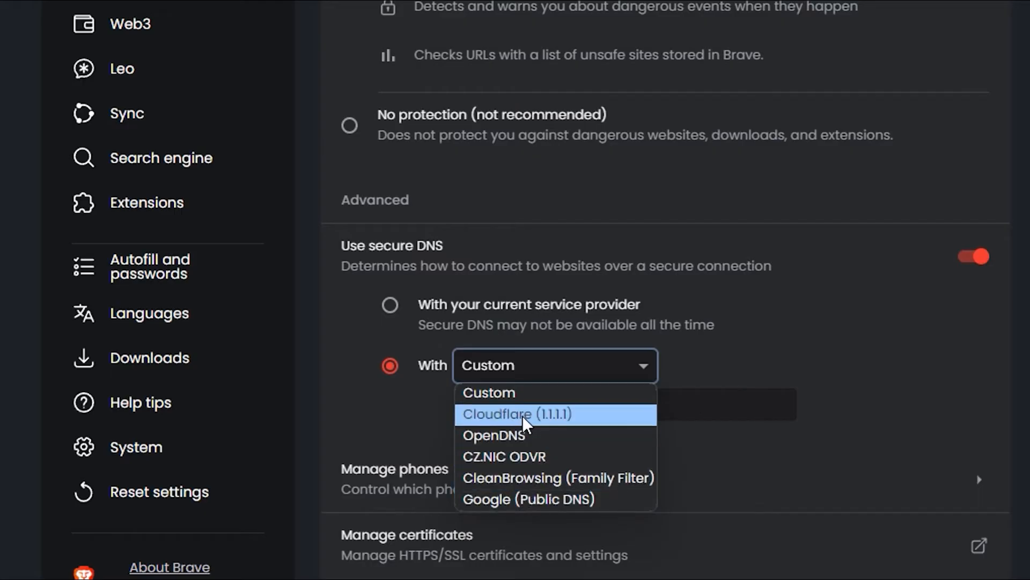
mouse_move(536, 491)
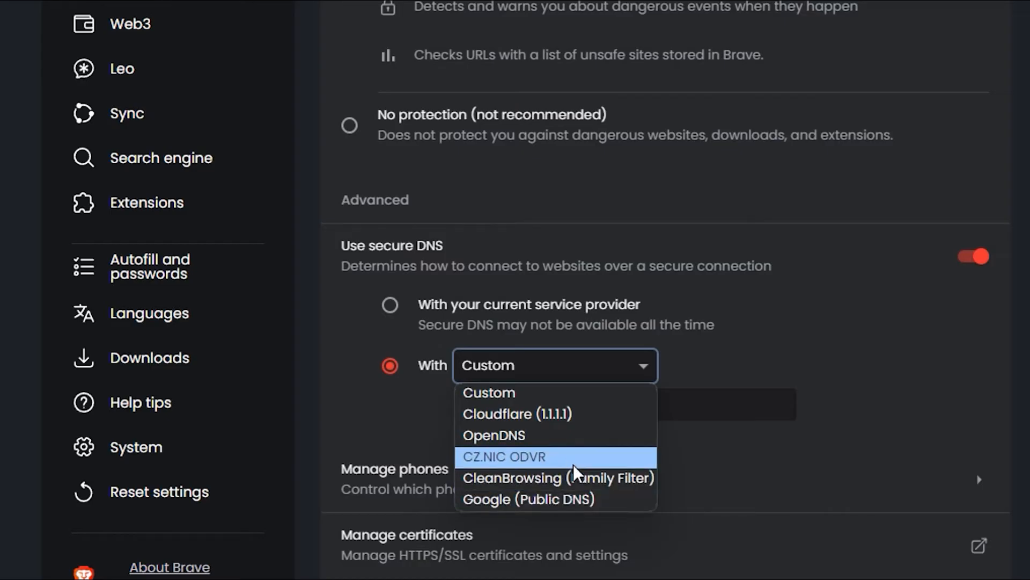
mouse_move(515, 513)
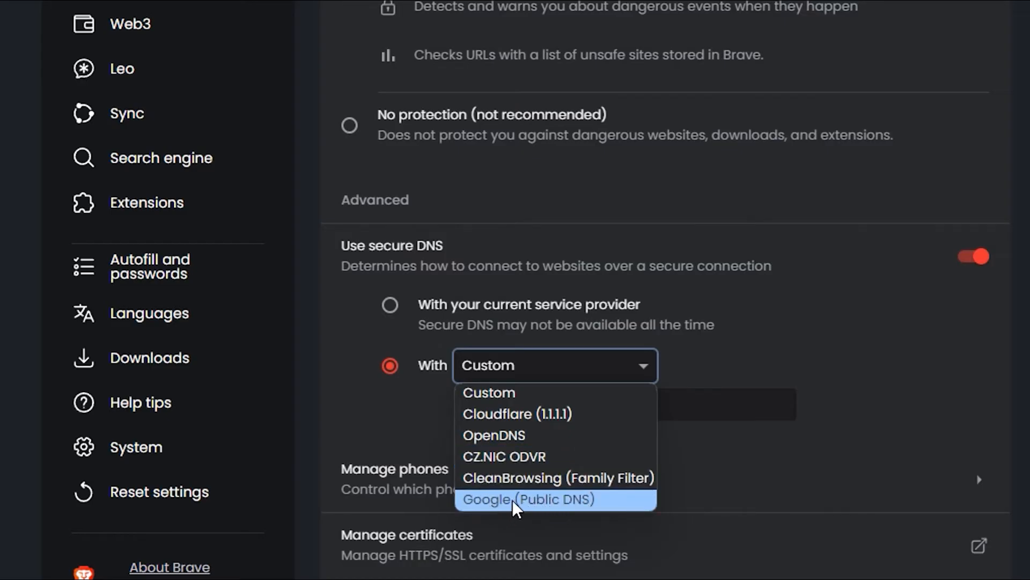
left_click(531, 499)
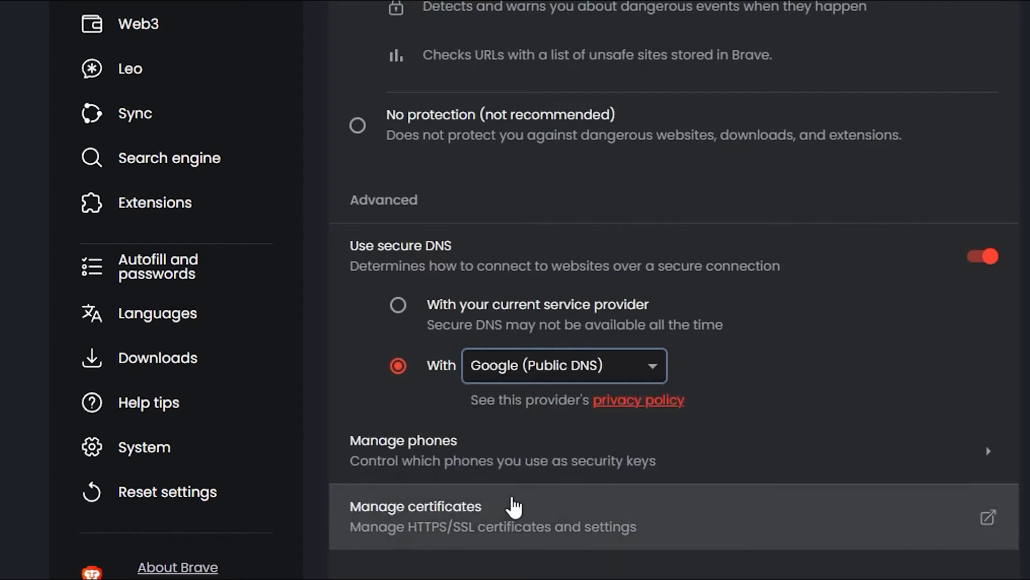
left_click(564, 365)
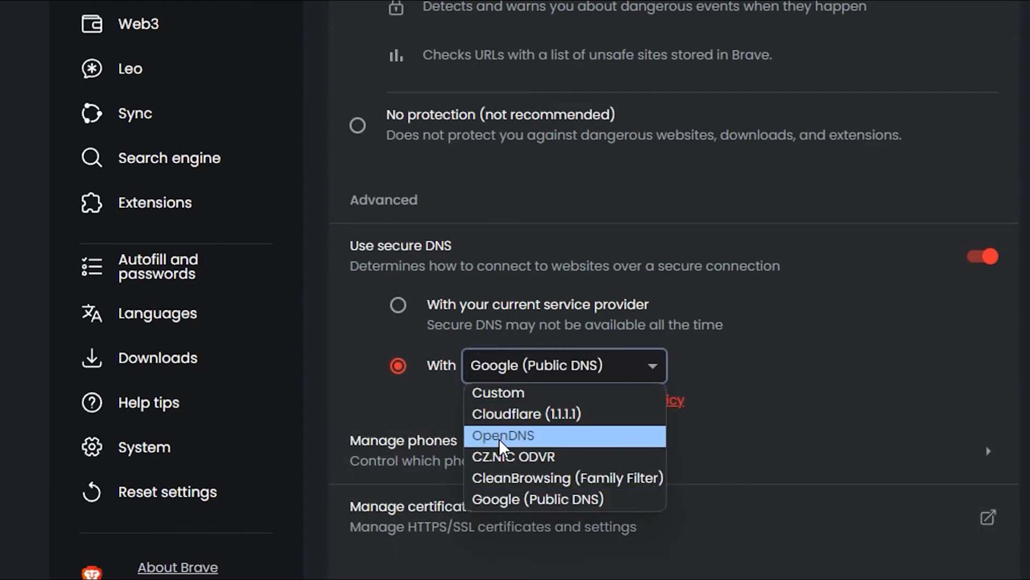
left_click(506, 435)
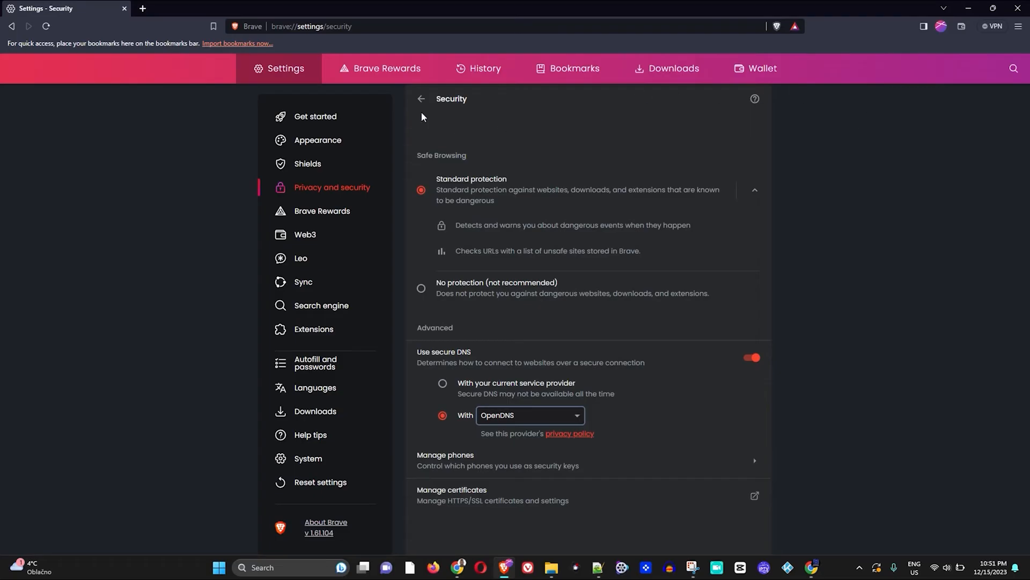
mouse_move(477, 427)
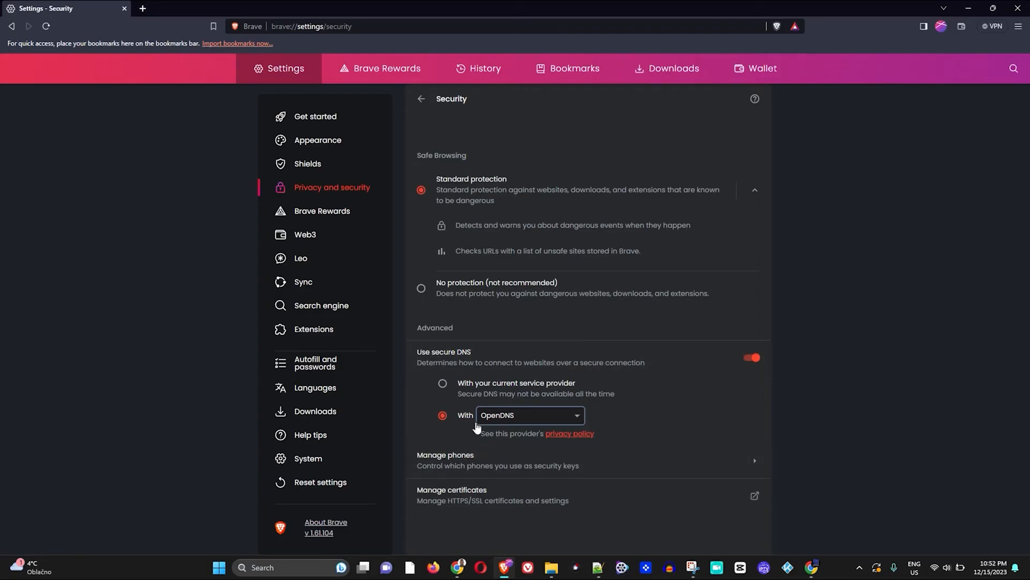
Select 'With your current service provider' under Use secure DNS.
left_click(442, 384)
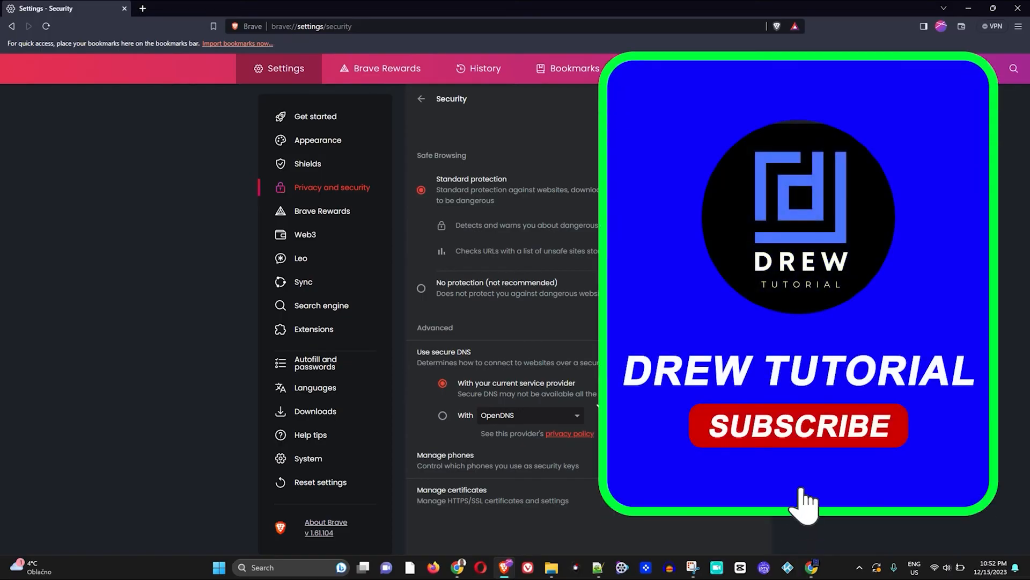
left_click(798, 425)
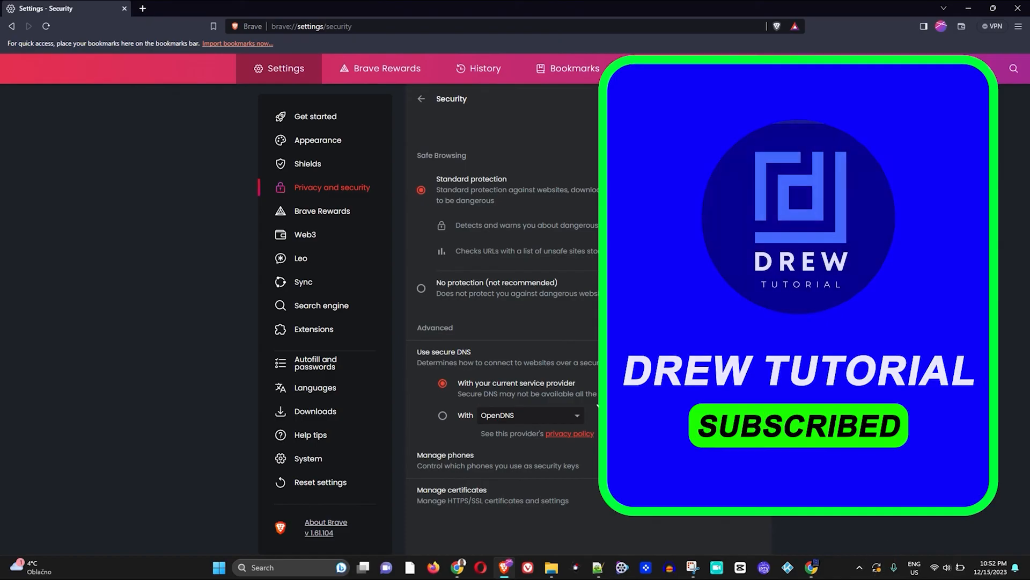